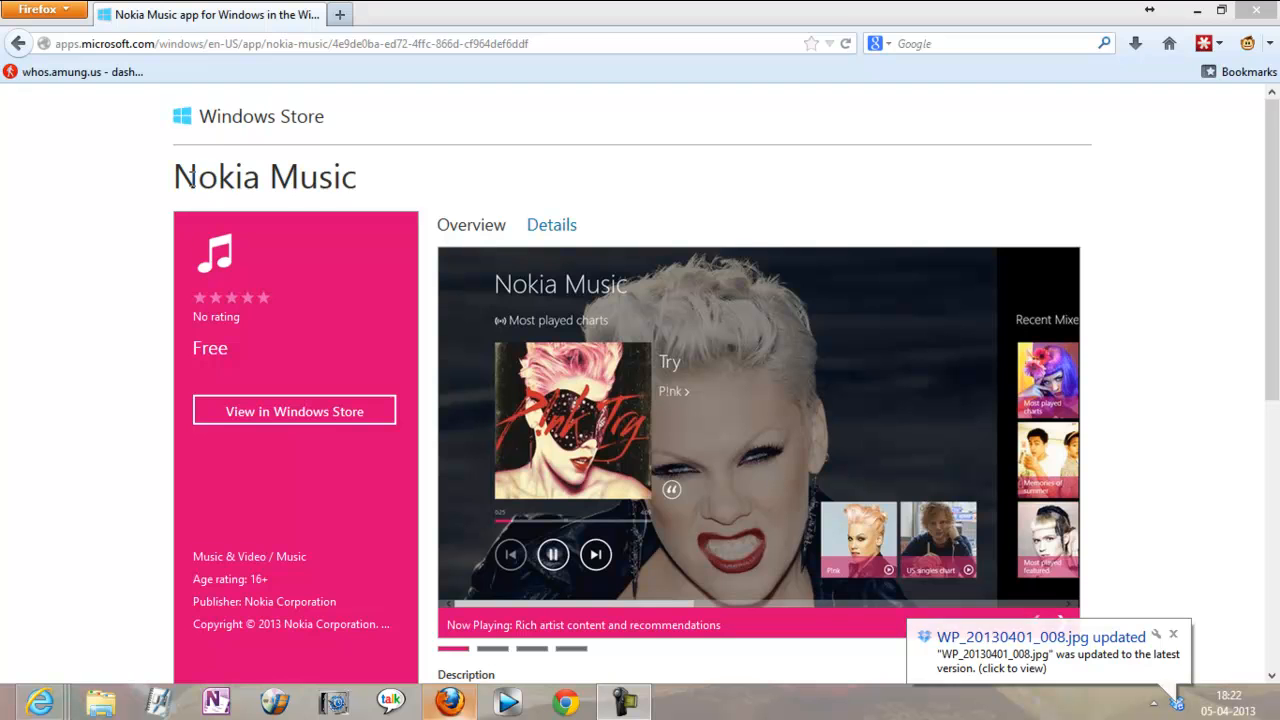
pyautogui.moveTo(370, 204)
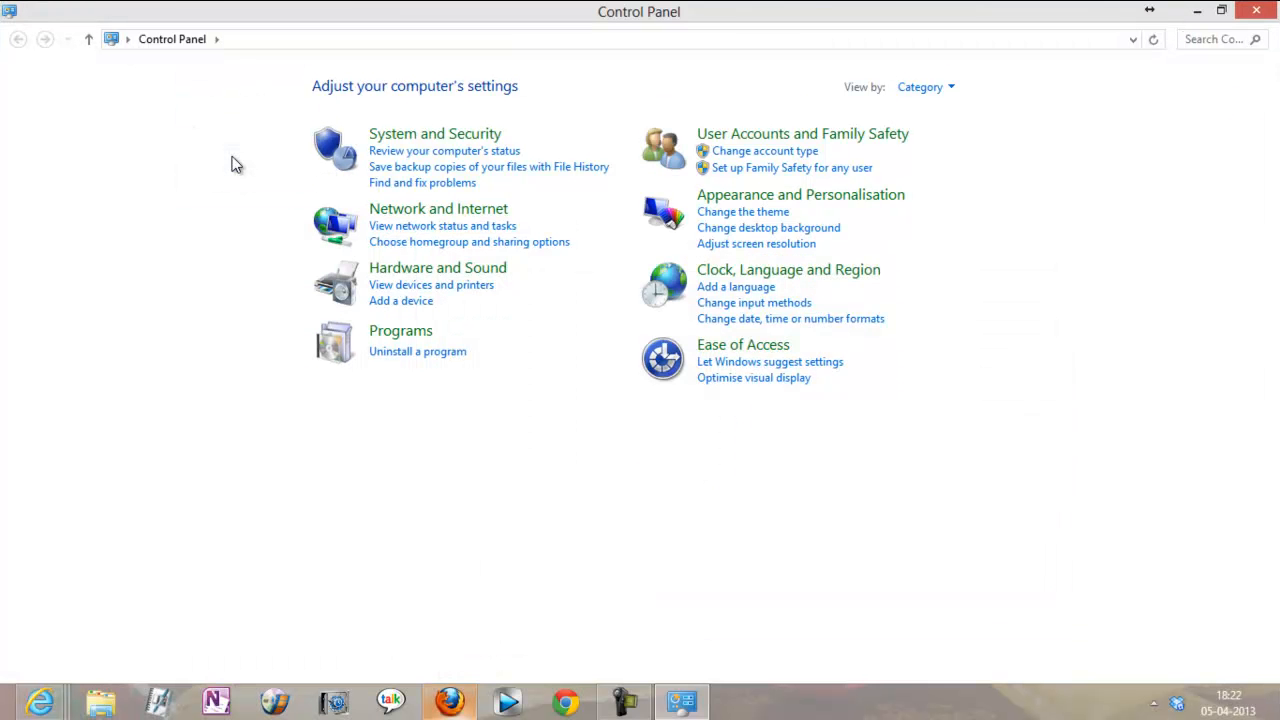
pyautogui.moveTo(810, 278)
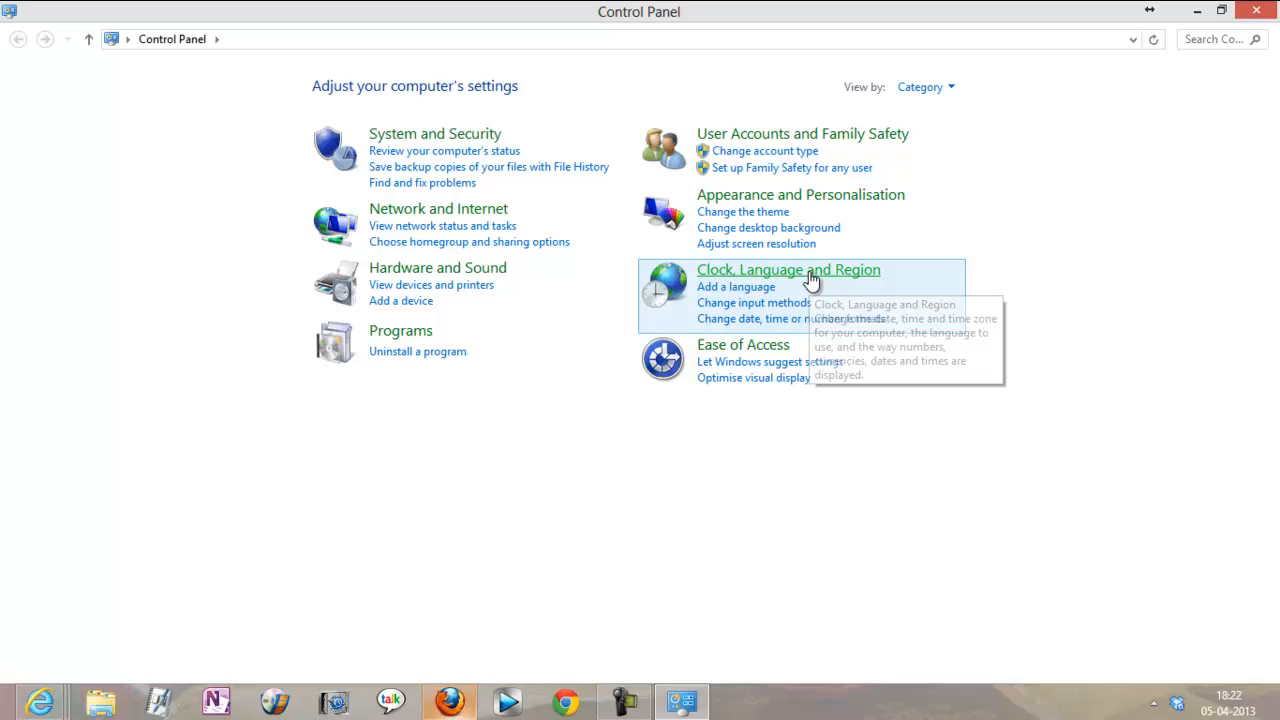
# Change the home location from Ukraine to United States and apply it
pyautogui.click(788, 268)
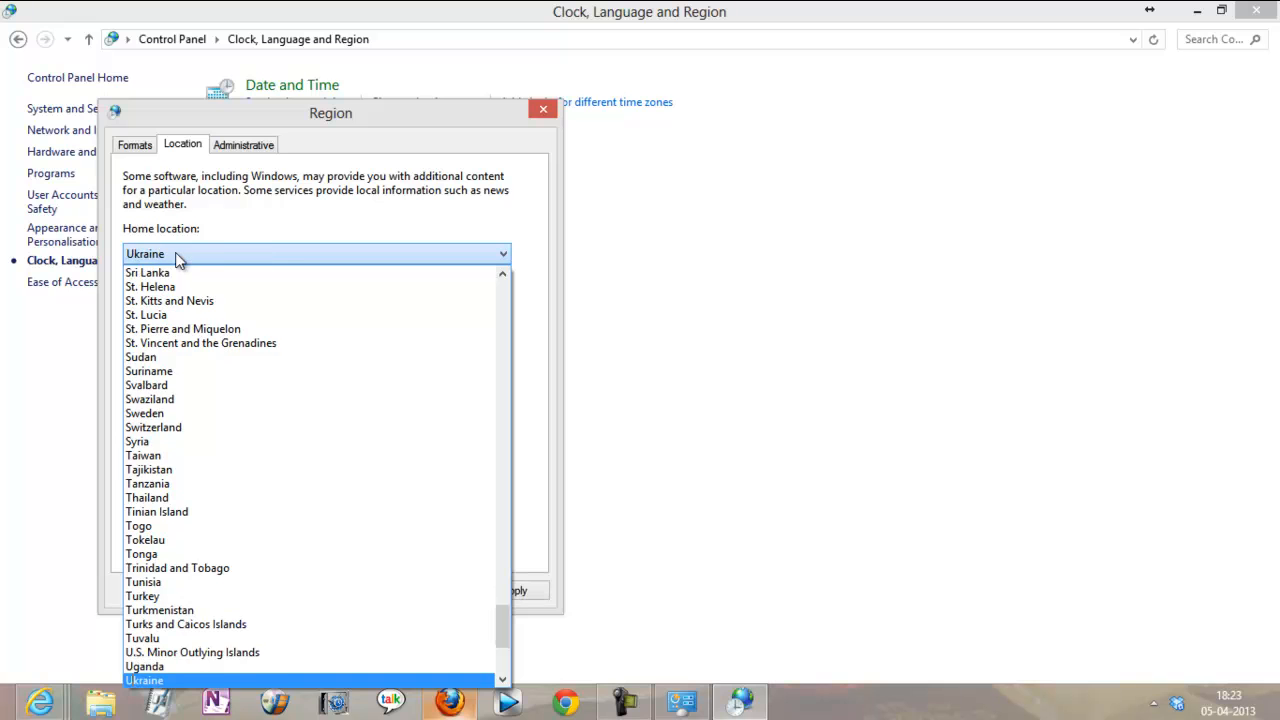
pyautogui.click(156, 680)
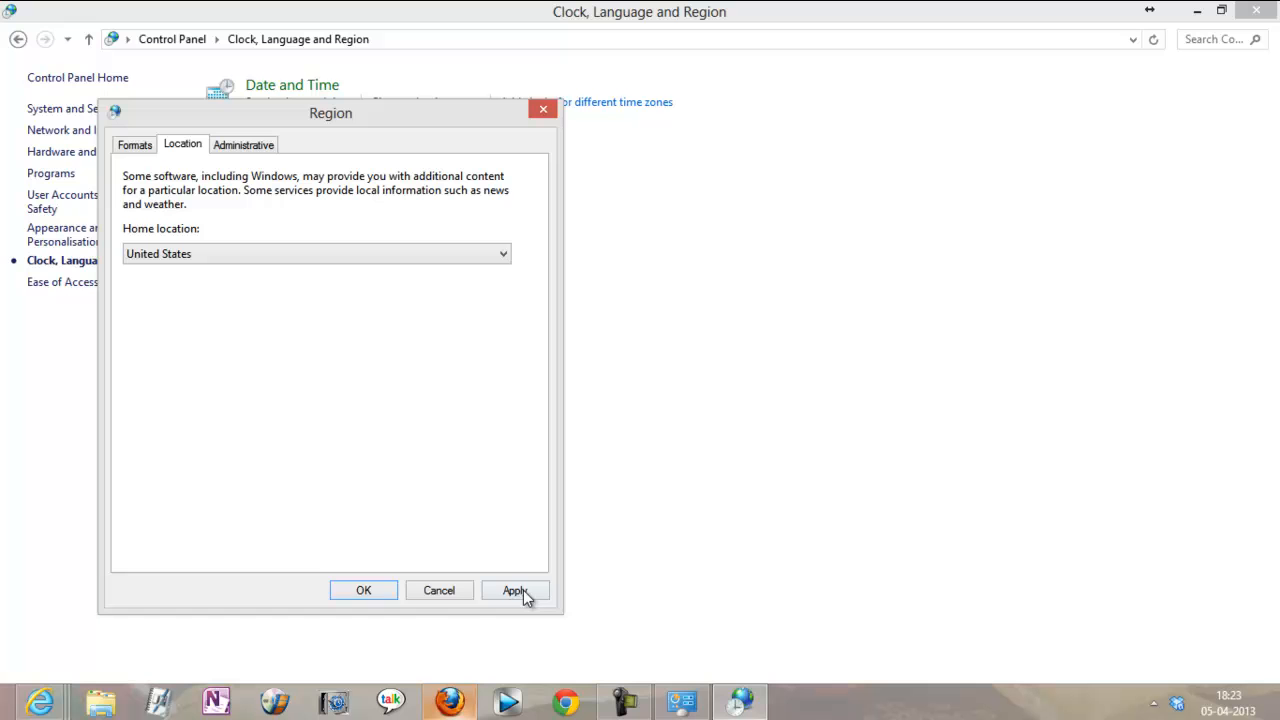
pyautogui.click(364, 590)
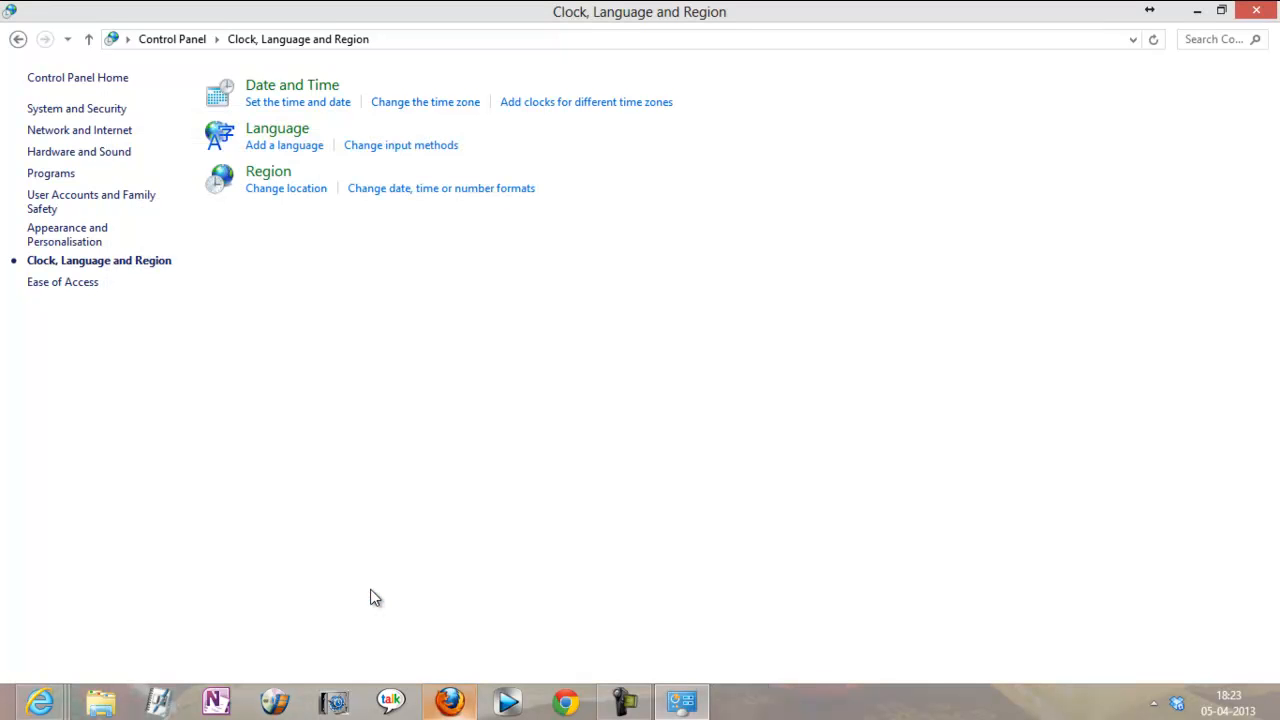
# Search the Store for 'noki', find Nokia Music and install it
pyautogui.click(448, 700)
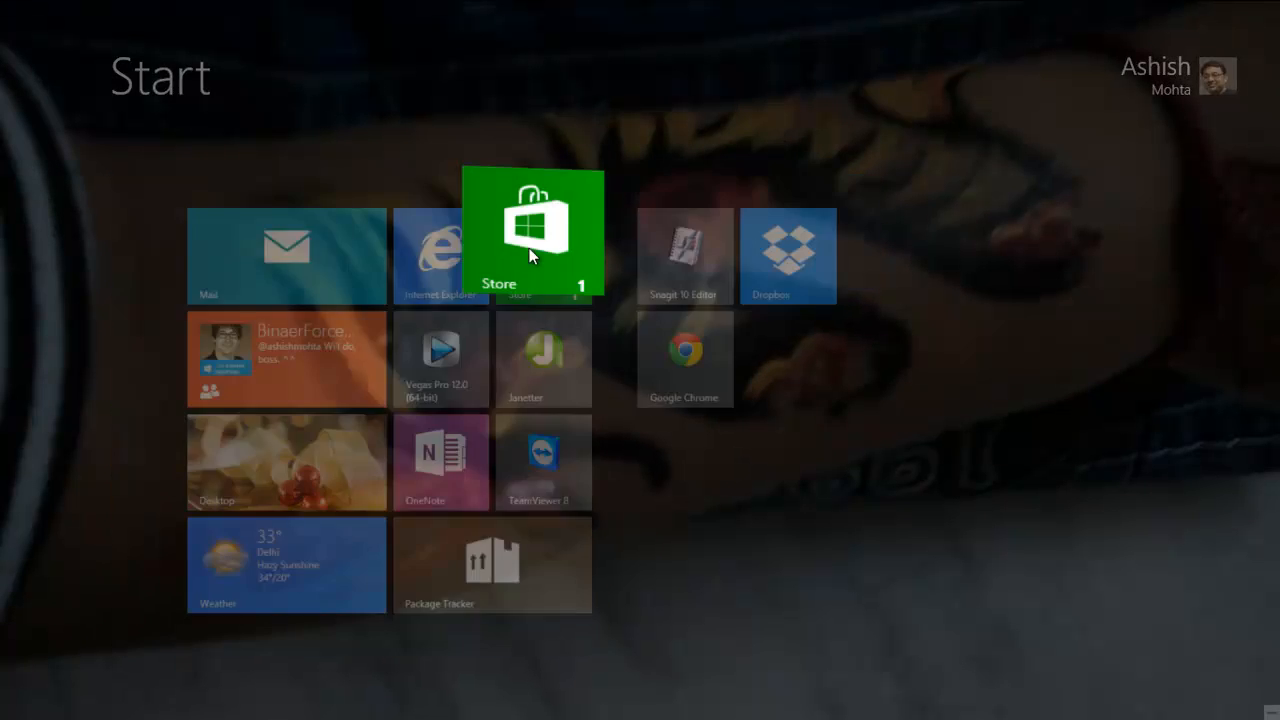
pyautogui.click(532, 232)
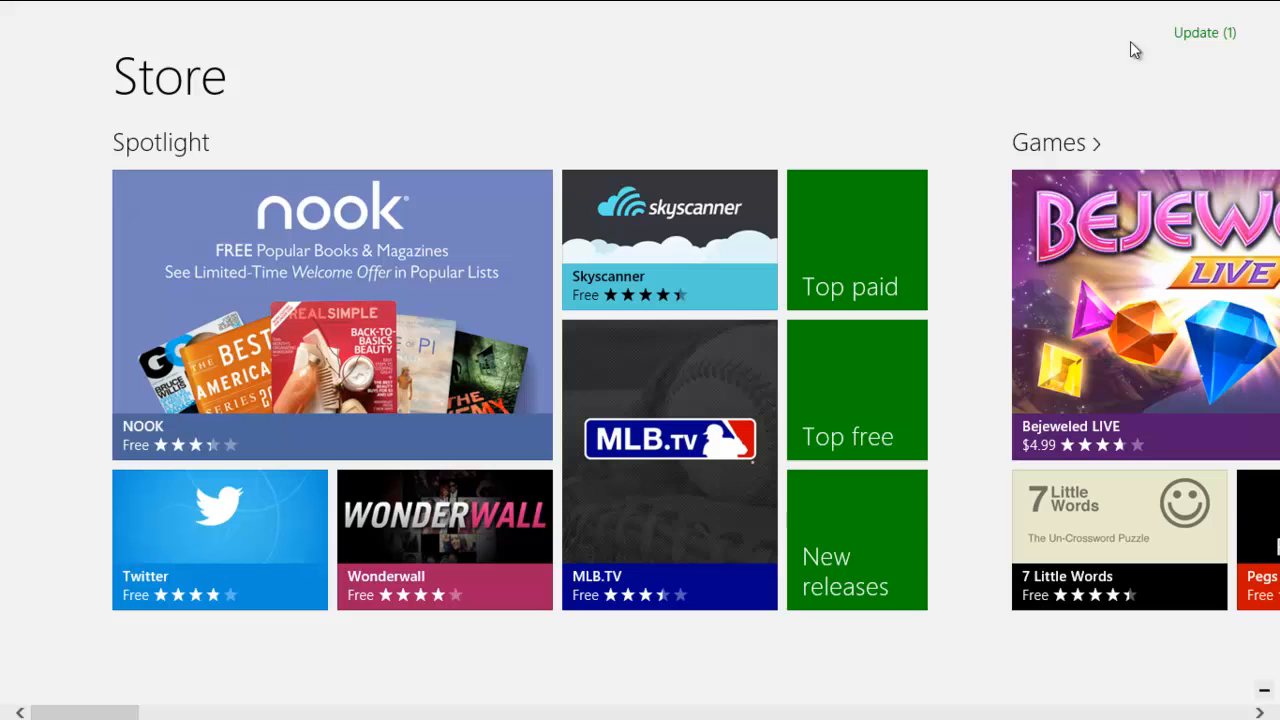
pyautogui.write('noki')
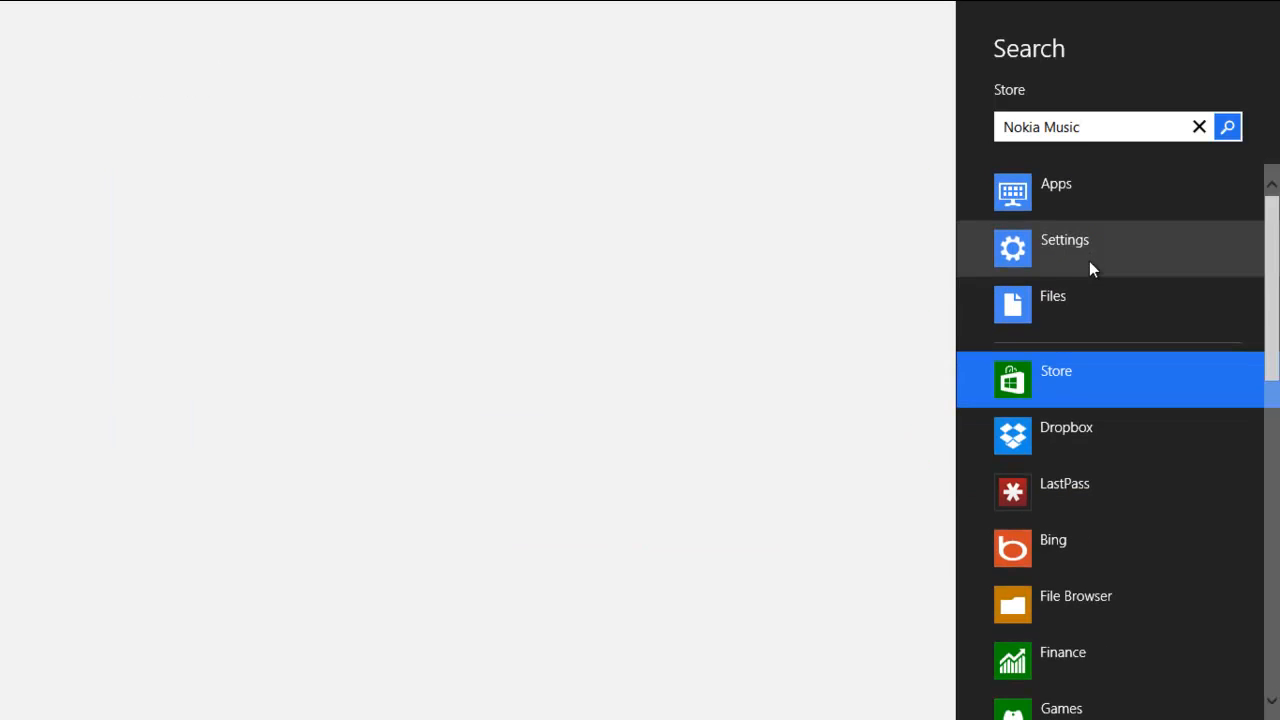
pyautogui.click(1056, 380)
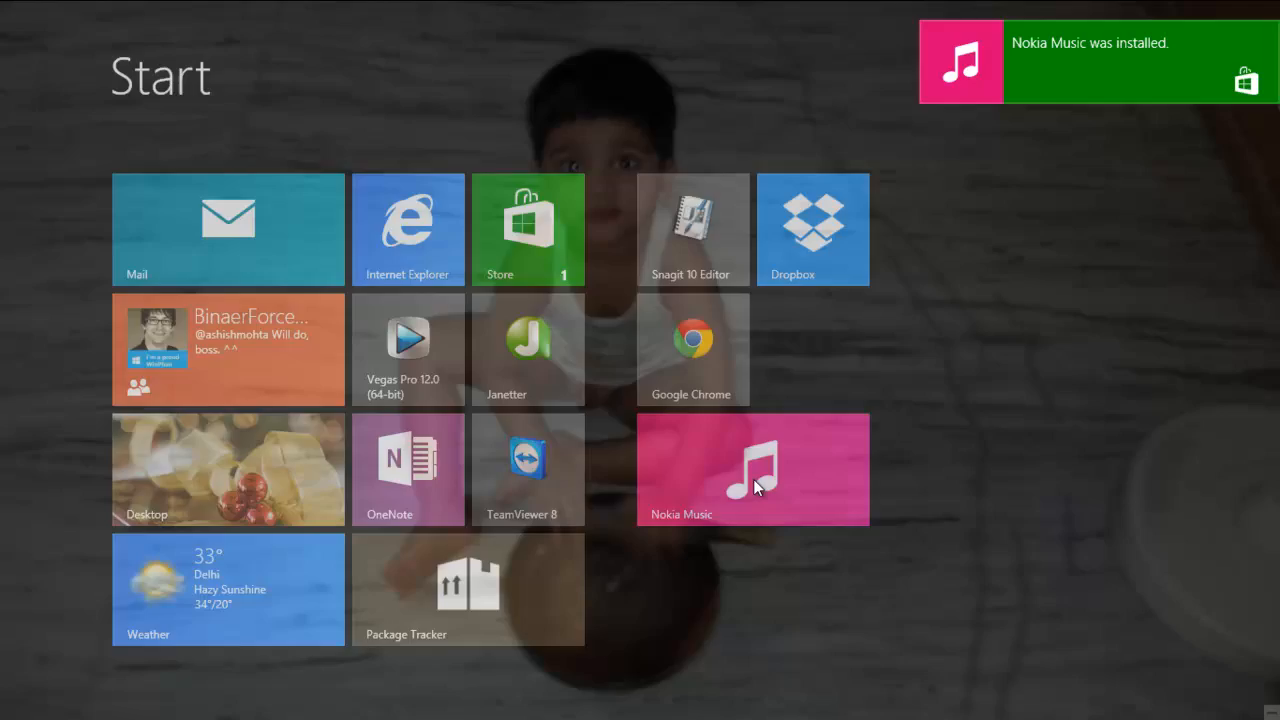
# Via Control Panel, set the home location back to India and apply it
pyautogui.click(752, 468)
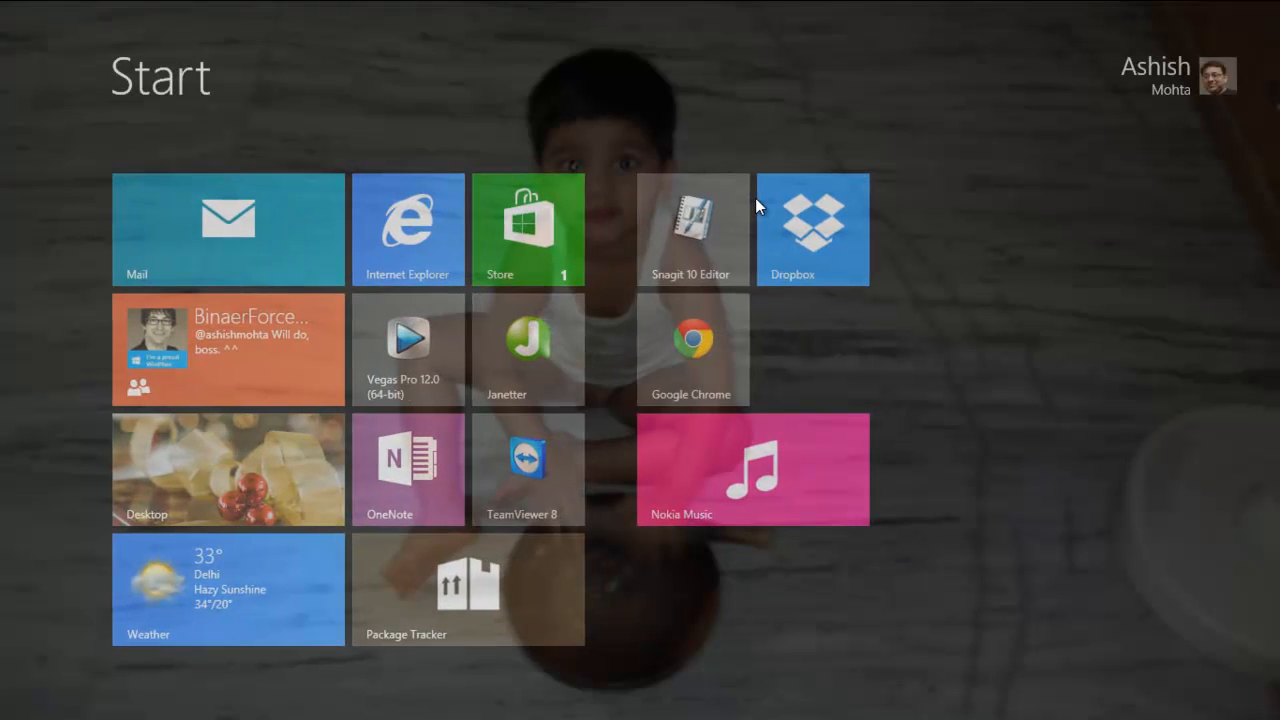
pyautogui.write('control')
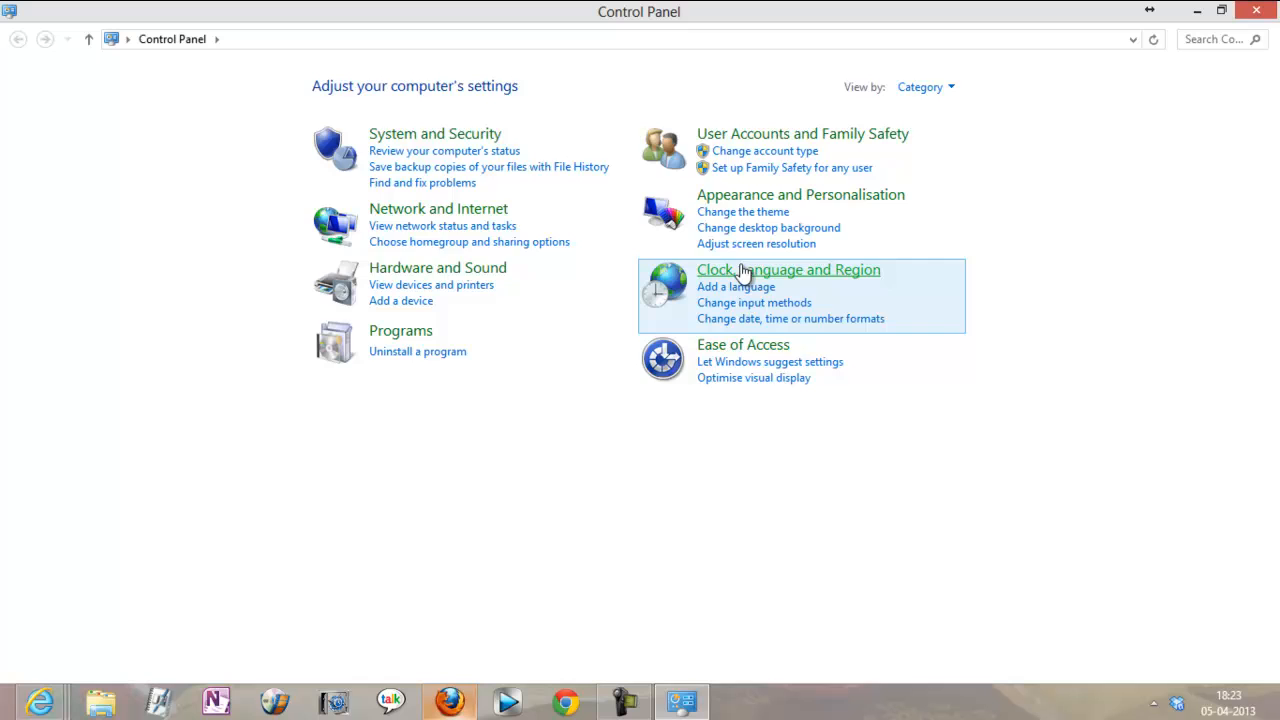
pyautogui.click(788, 268)
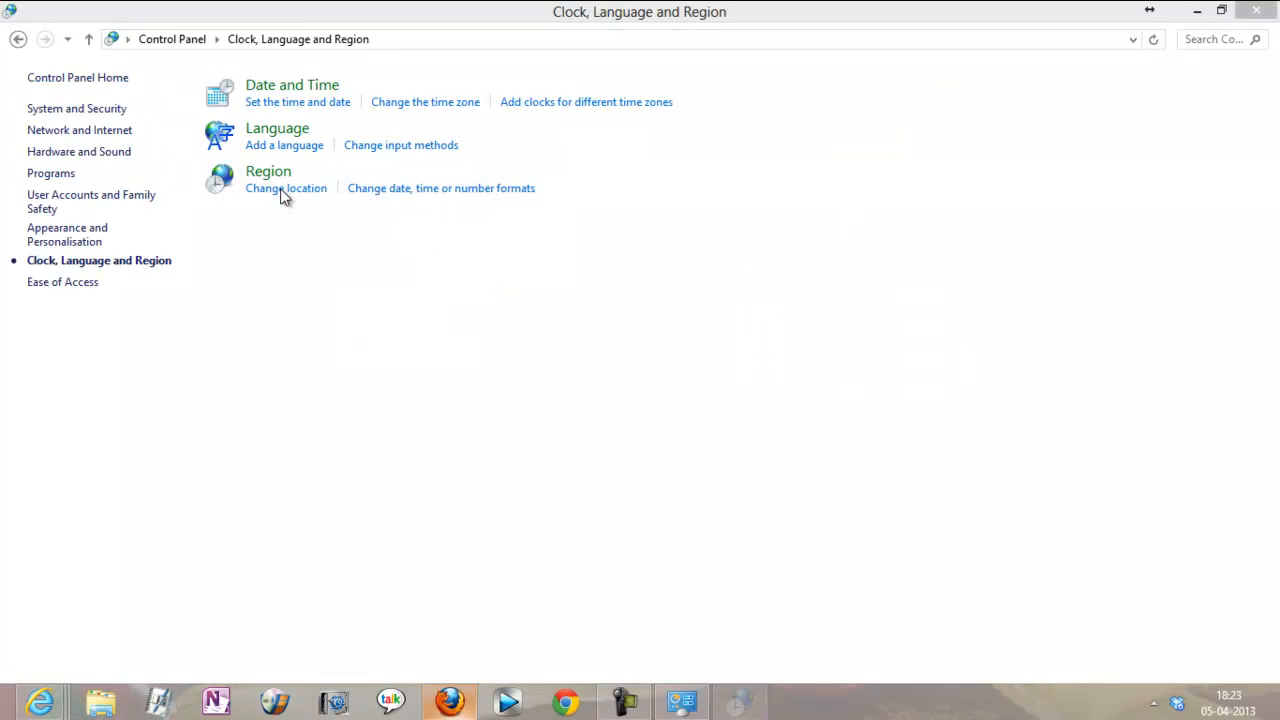
pyautogui.click(284, 204)
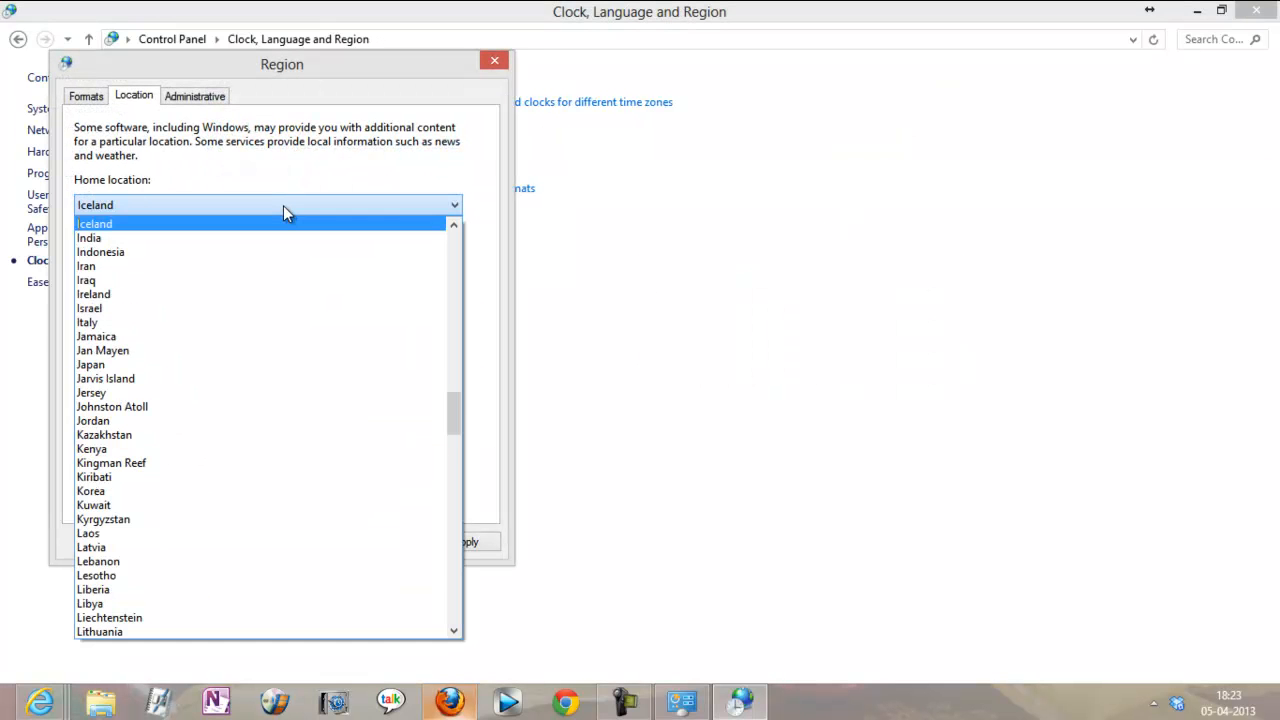
pyautogui.click(88, 236)
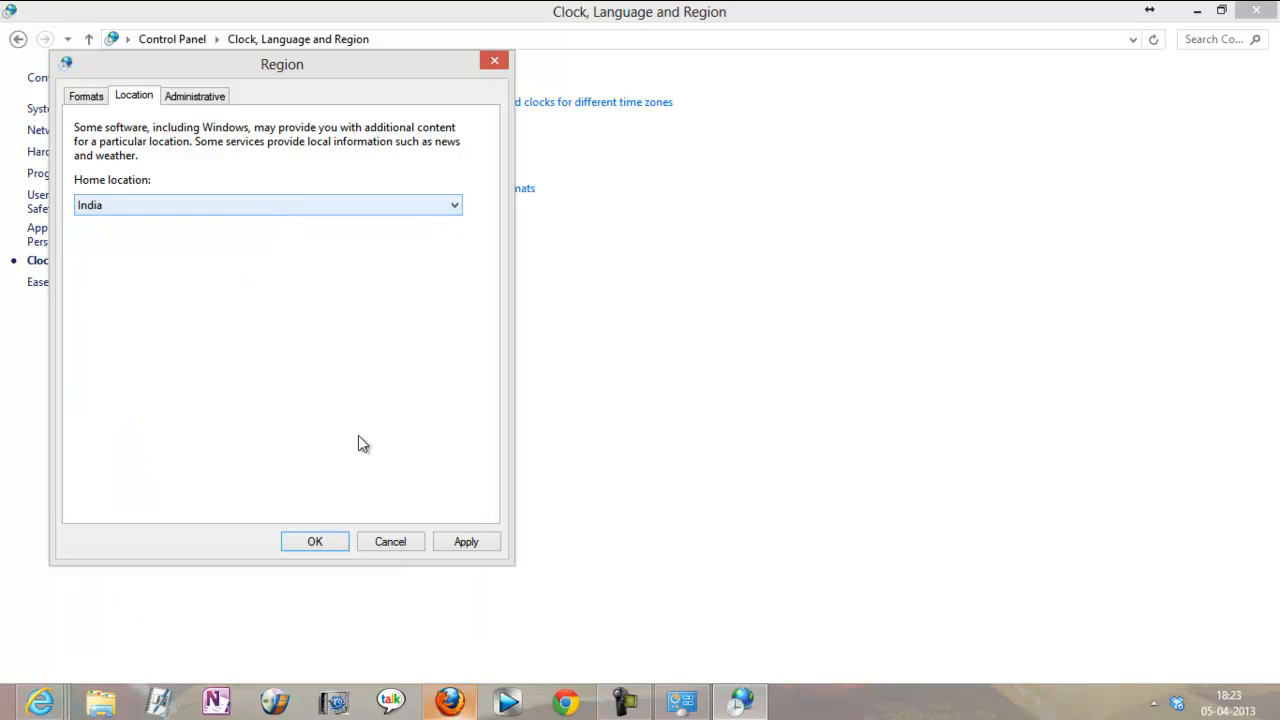
pyautogui.click(314, 540)
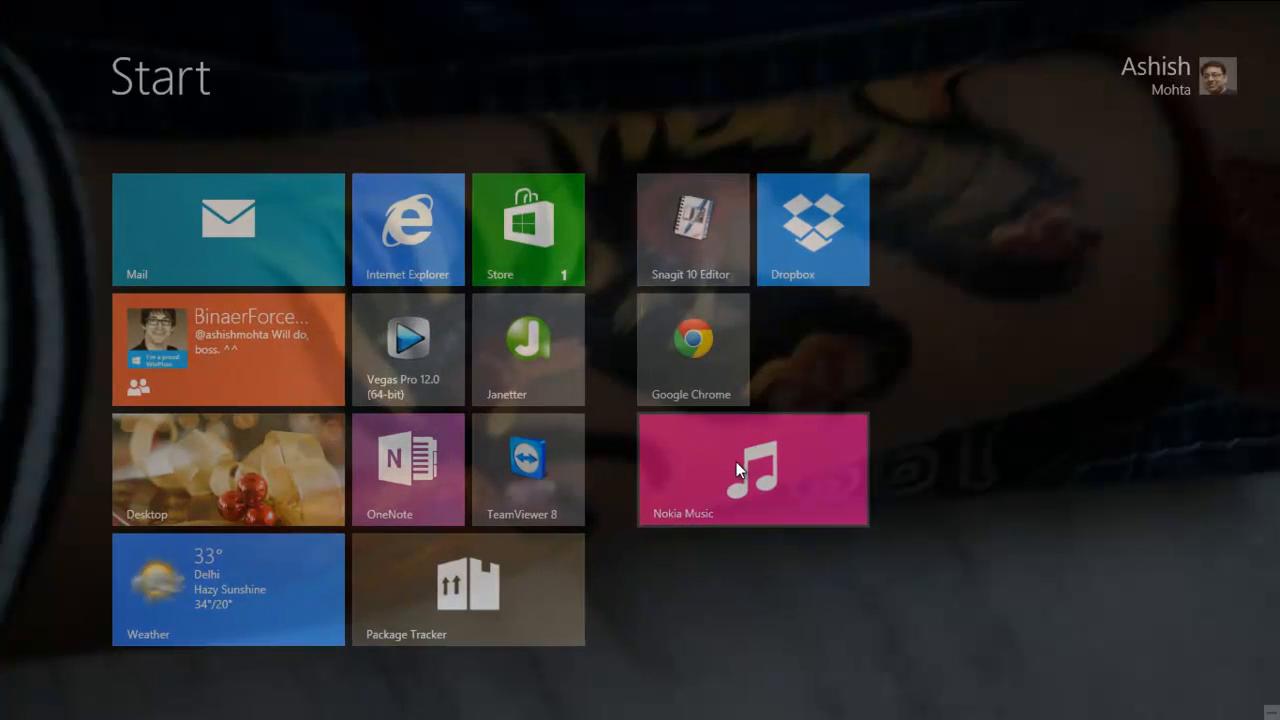
# Launch Nokia Music, allow background running, and scroll to the My Music section
pyautogui.click(752, 470)
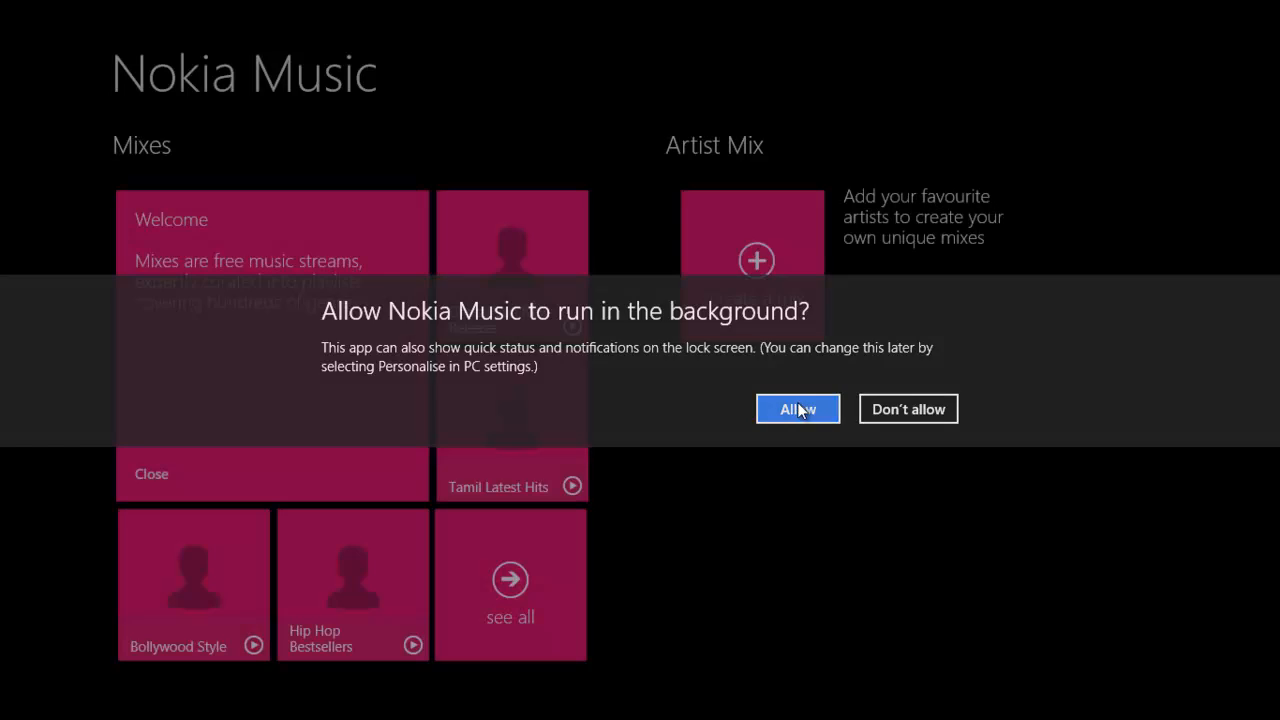
pyautogui.click(796, 408)
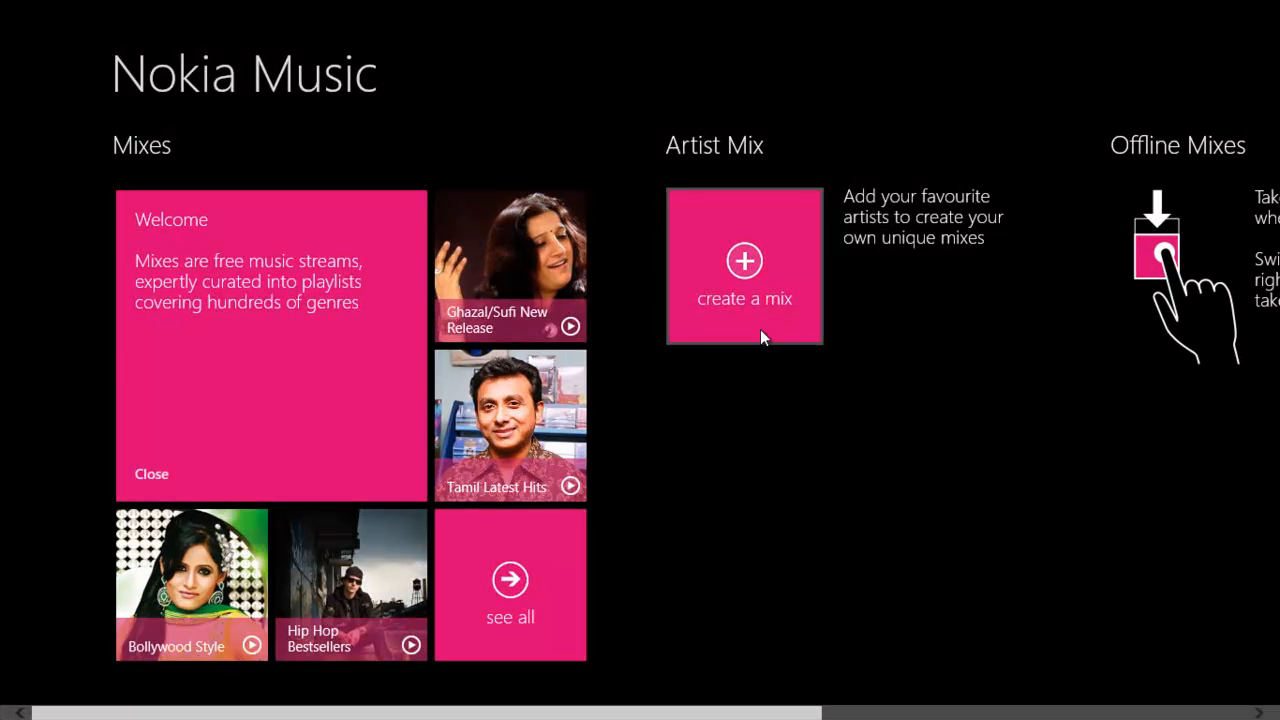
pyautogui.hscroll(3)
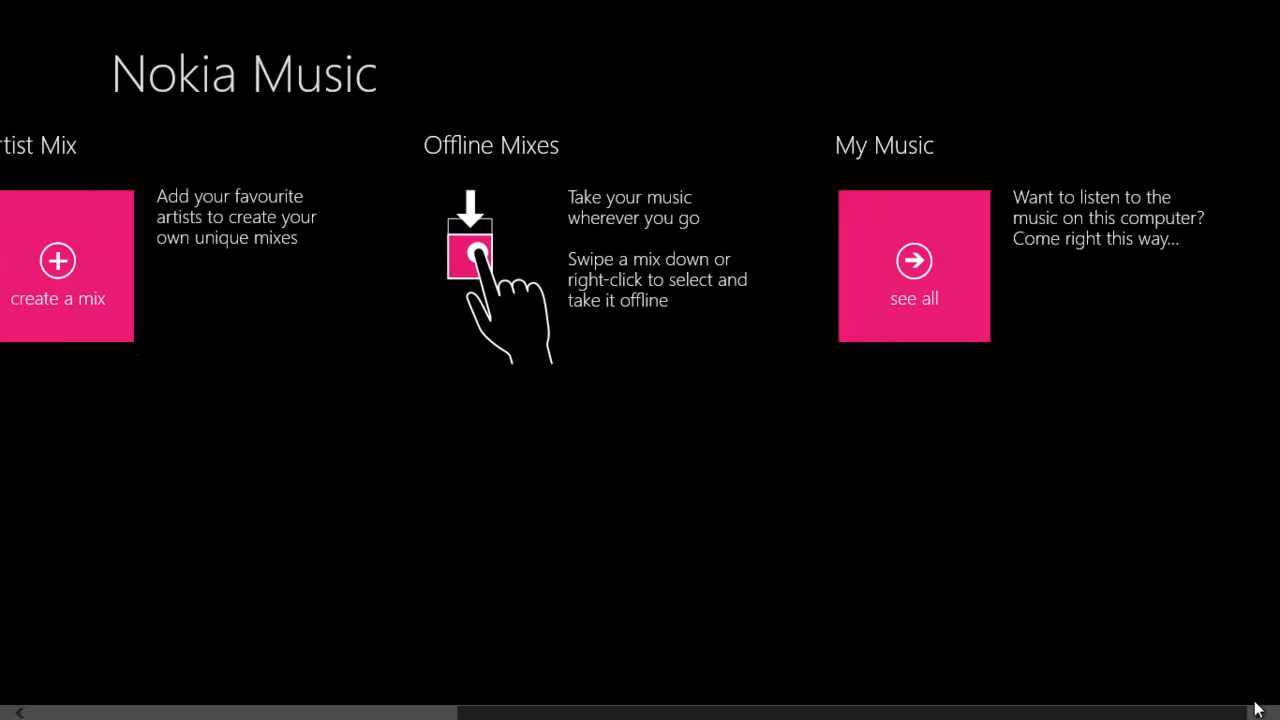
pyautogui.moveTo(914, 260)
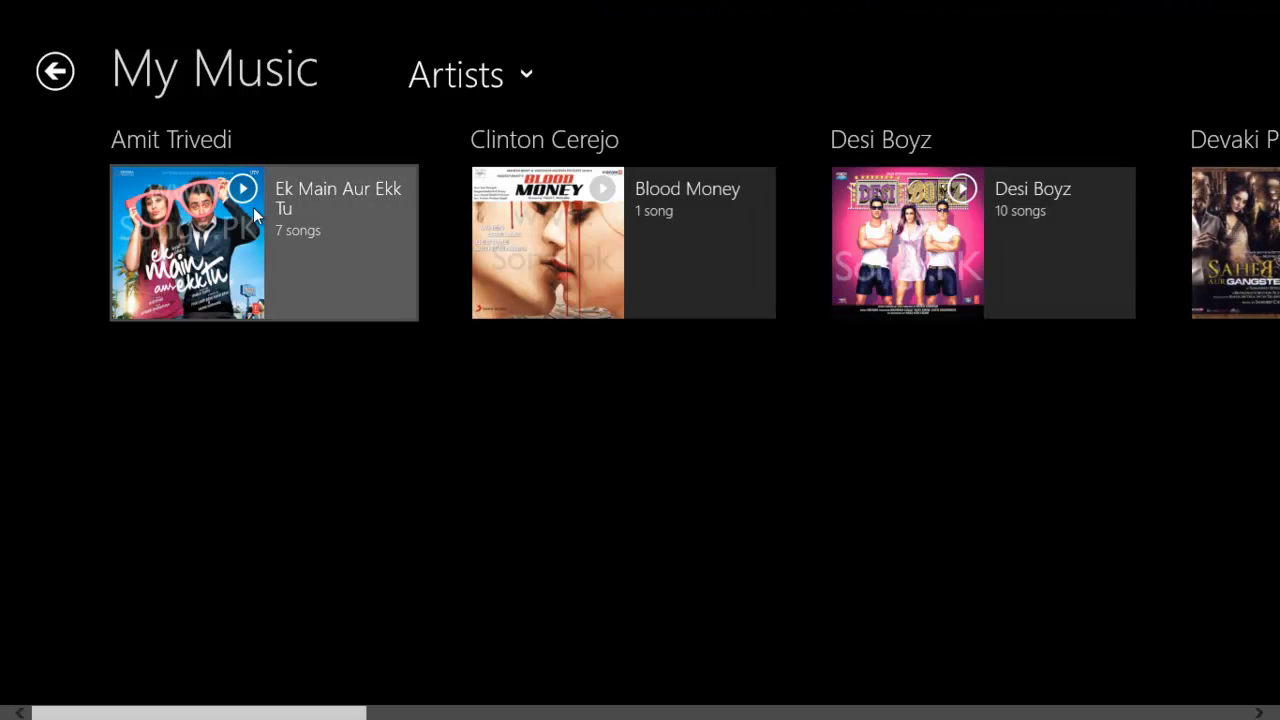
# Choose the Ek Main Aur Ekk Tu album in My Music to play
pyautogui.click(186, 244)
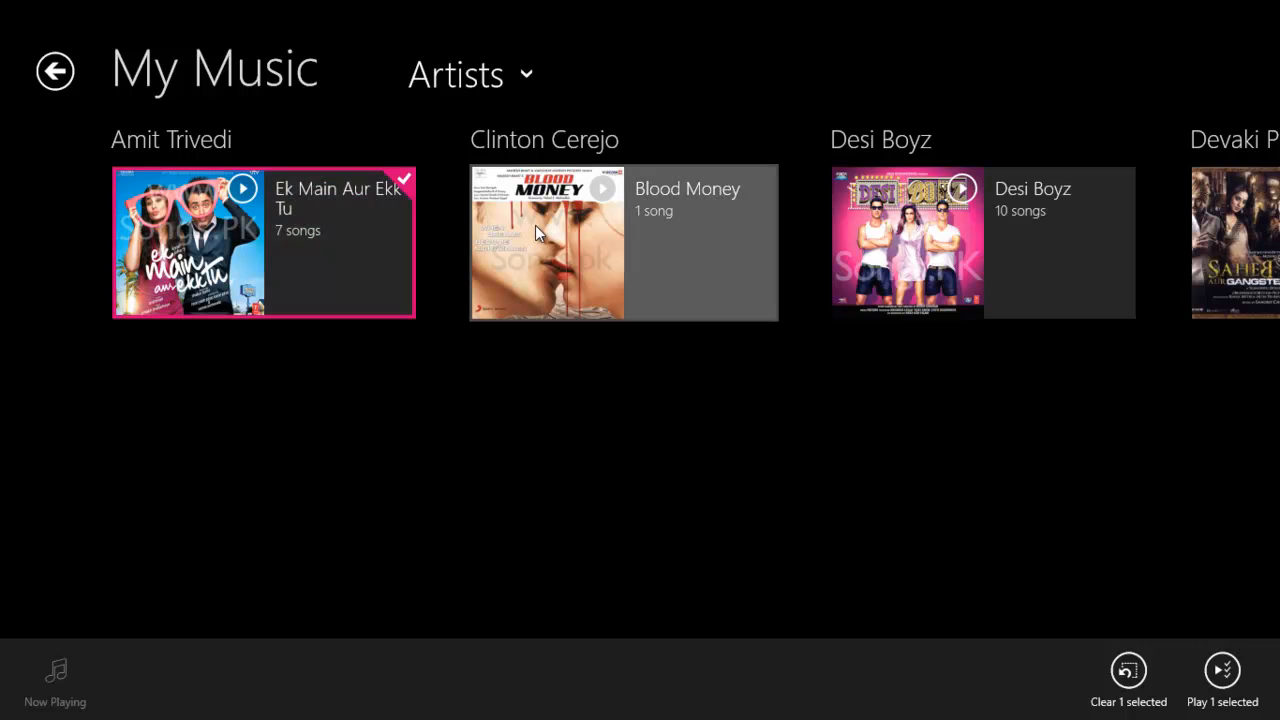